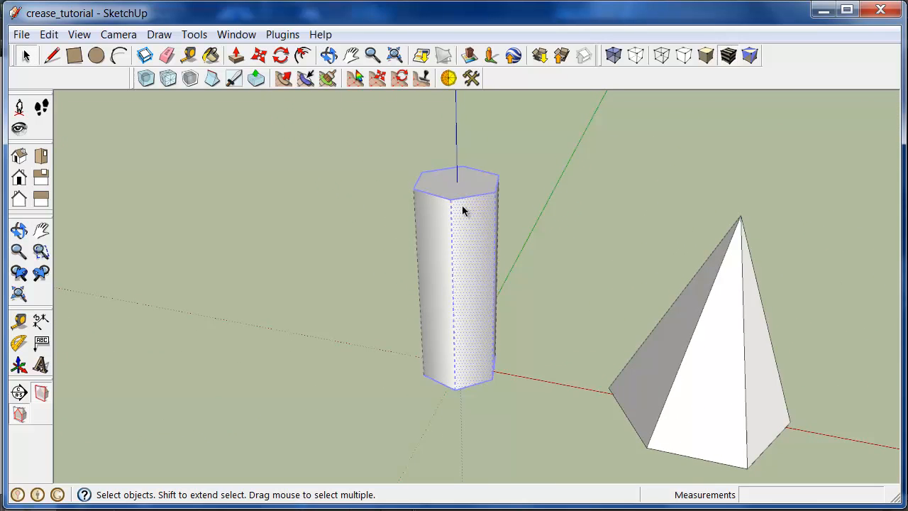
mouse_move(426, 236)
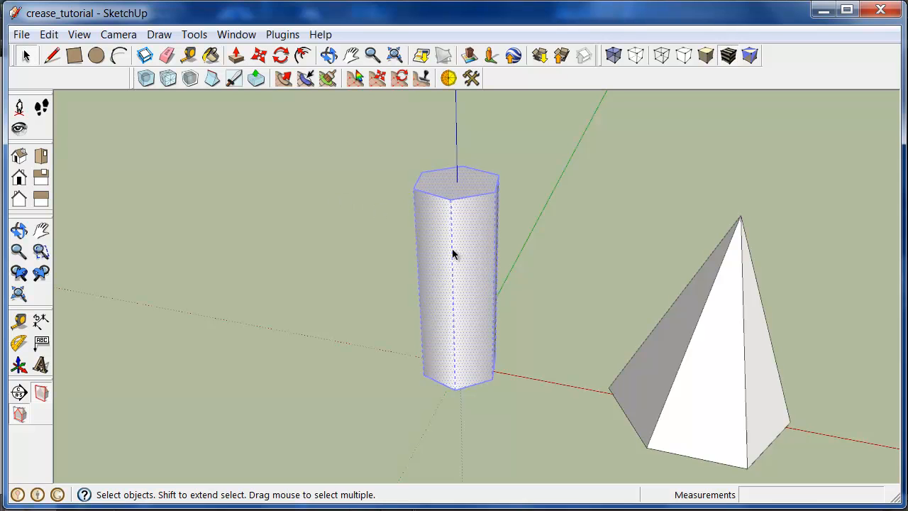
Preview and cancel prism subdivision, then crease all six top rim edges of the prism
left_click(145, 78)
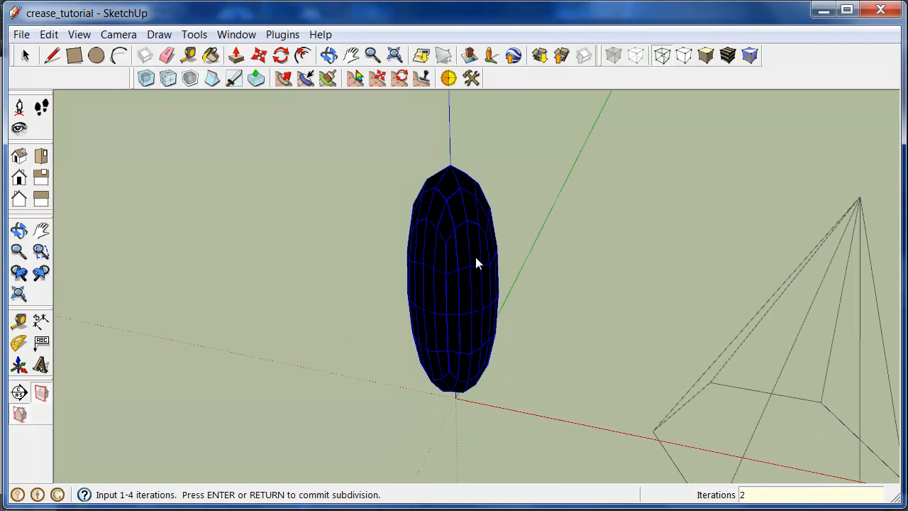
key("Return")
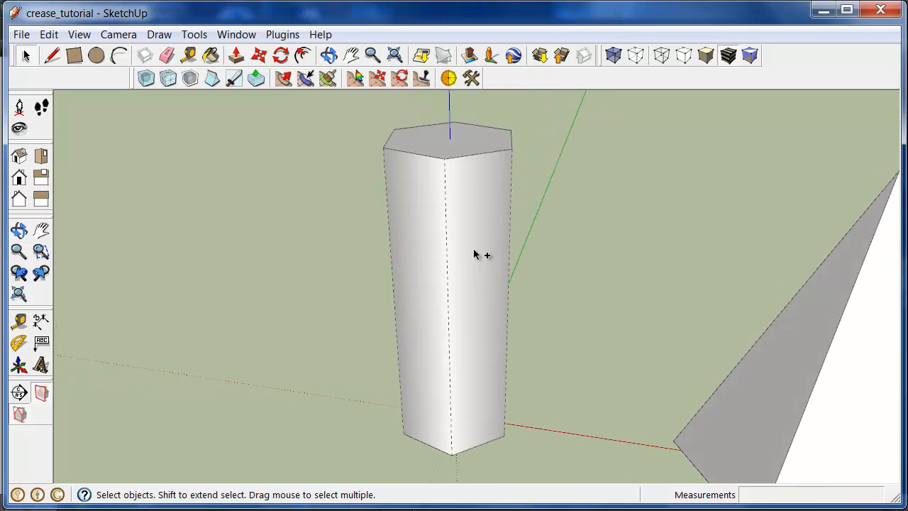
mouse_move(451, 149)
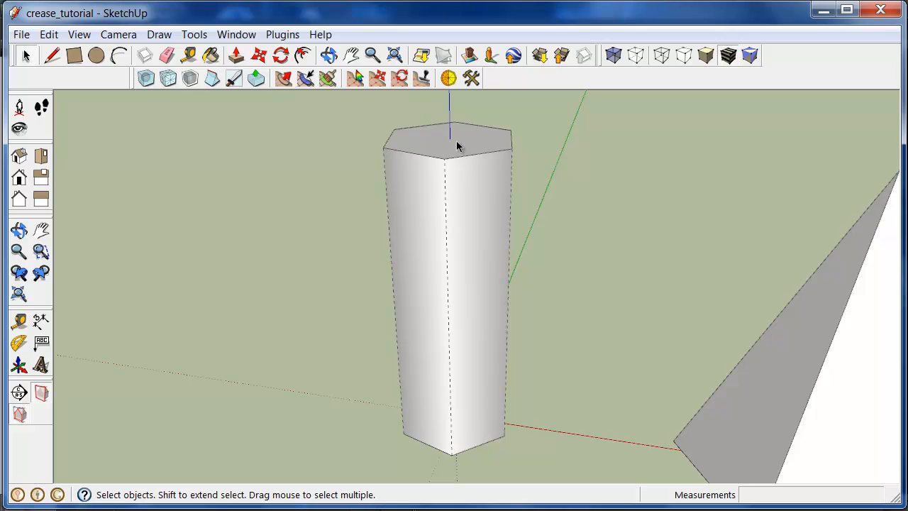
mouse_move(454, 157)
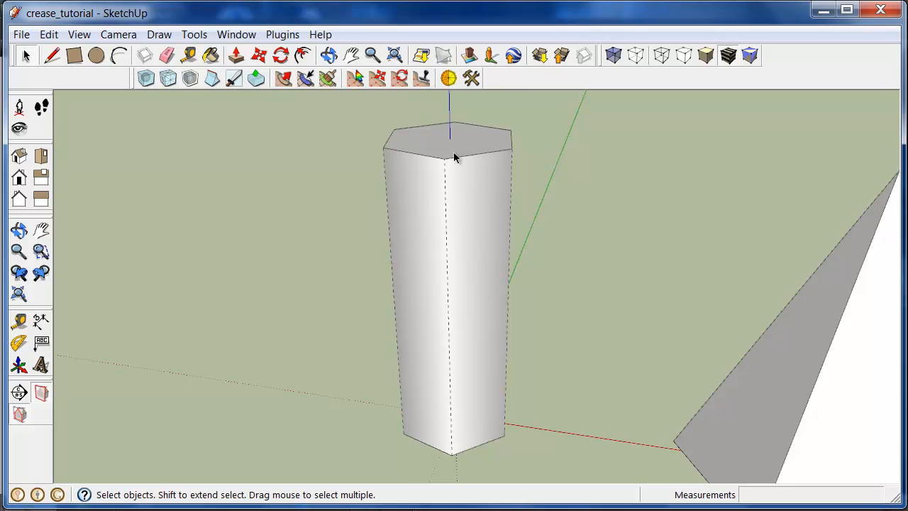
mouse_move(458, 200)
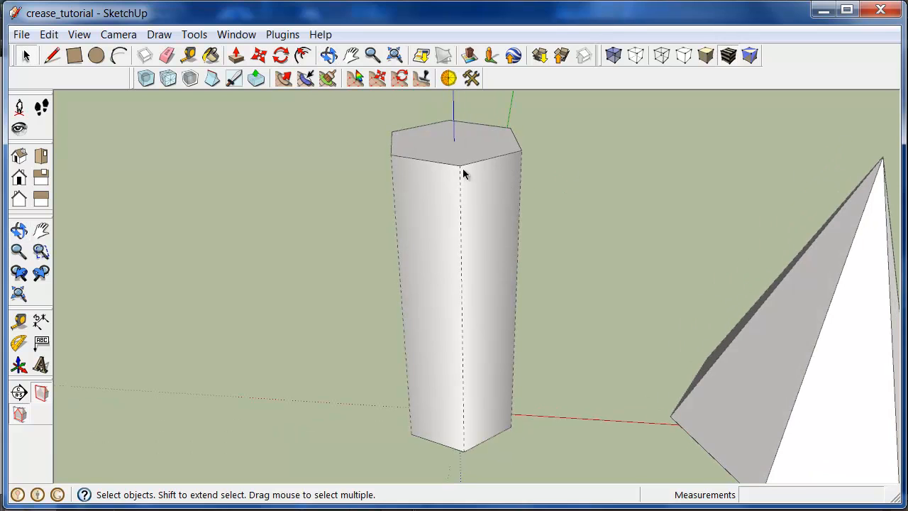
left_click(212, 78)
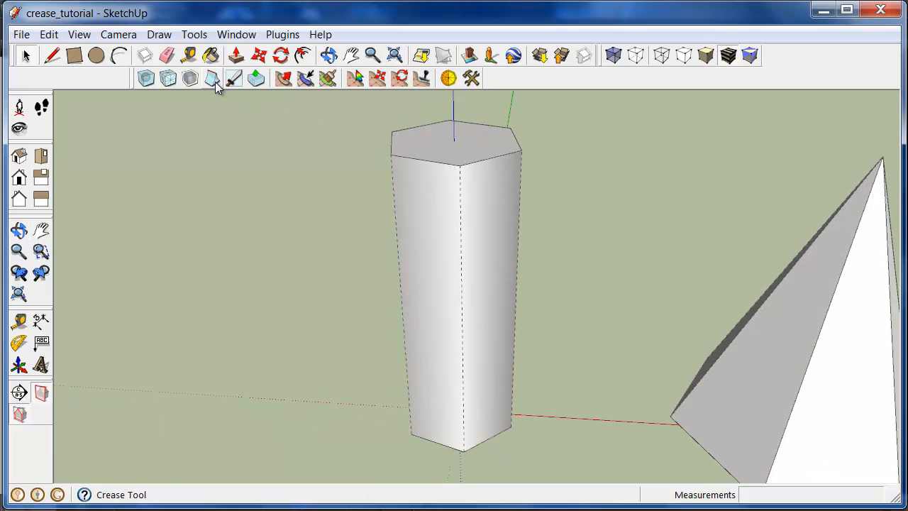
mouse_move(212, 80)
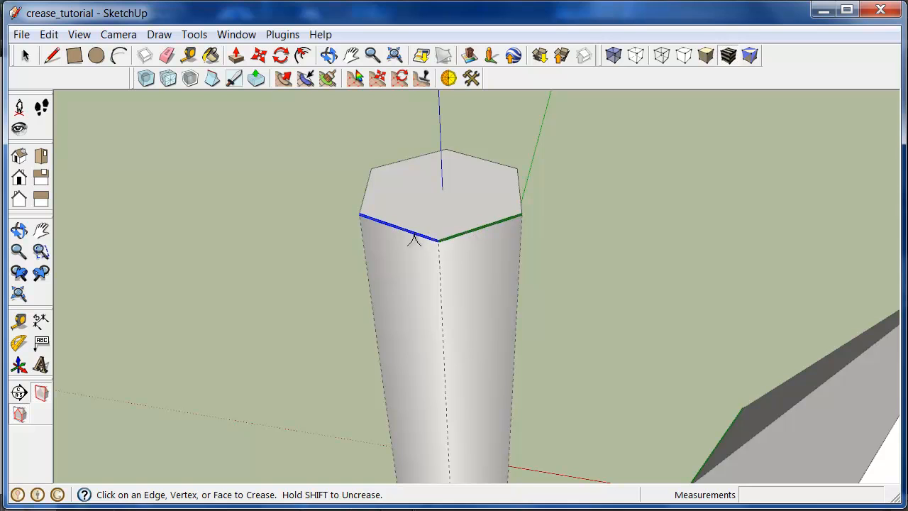
mouse_move(376, 196)
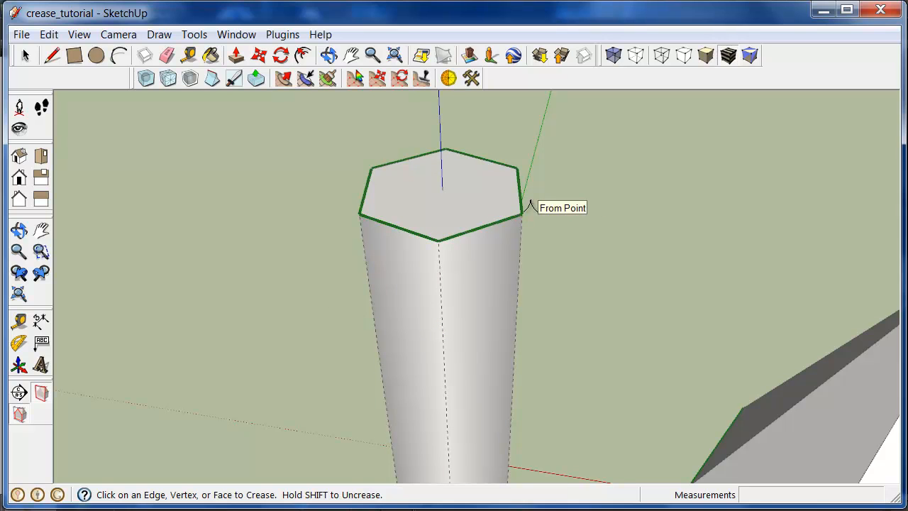
mouse_move(548, 212)
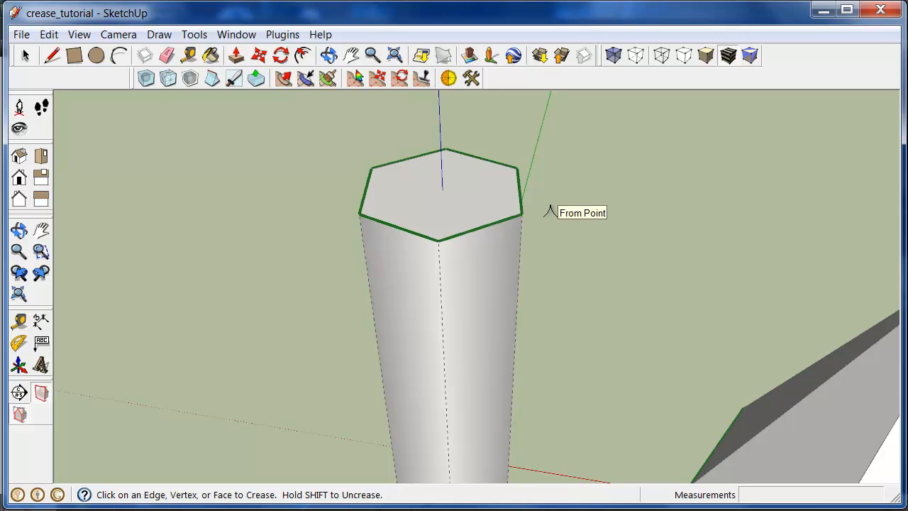
mouse_move(545, 214)
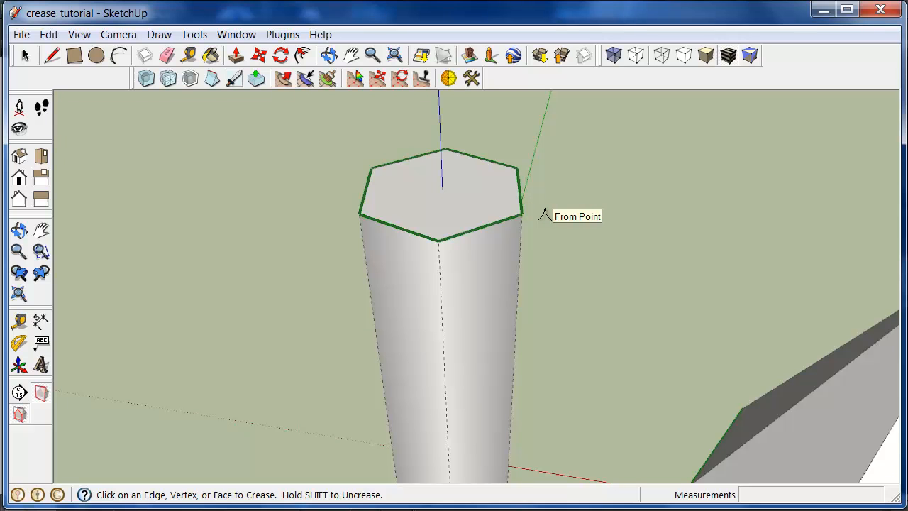
left_click(383, 177)
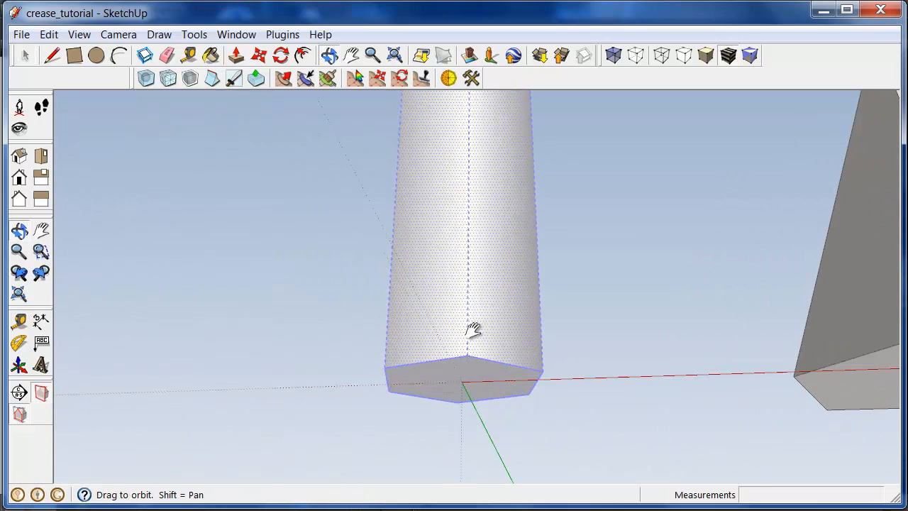
left_click(27, 55)
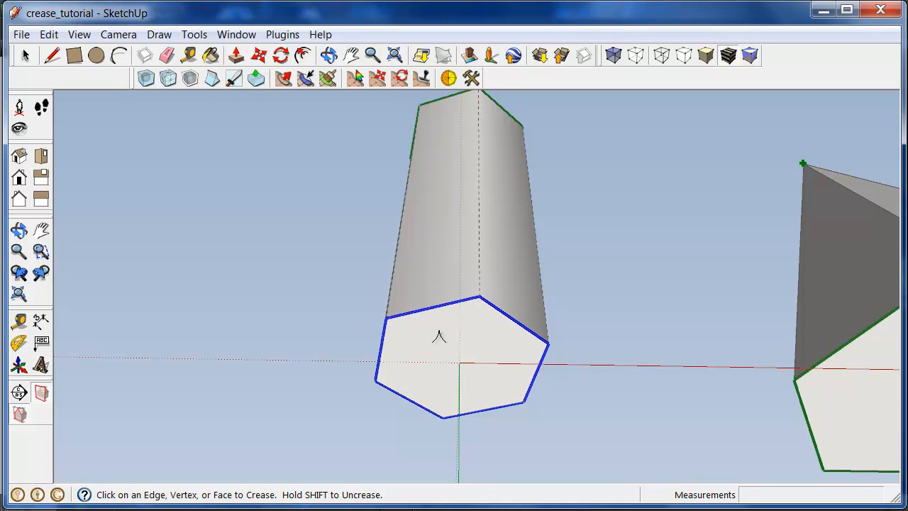
mouse_move(485, 346)
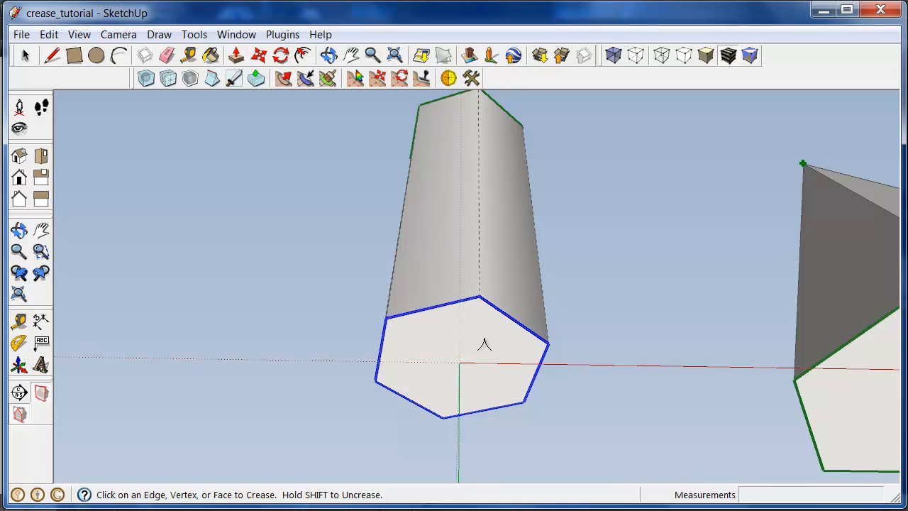
mouse_move(486, 344)
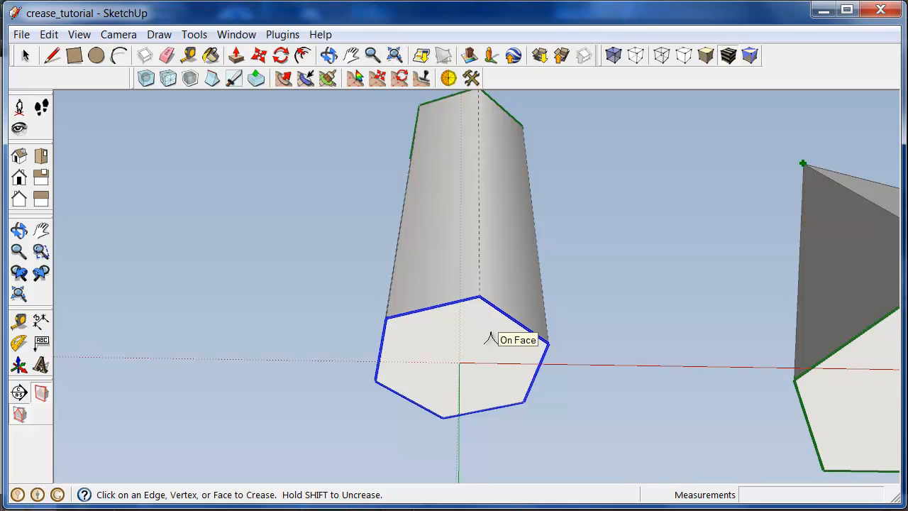
mouse_move(475, 338)
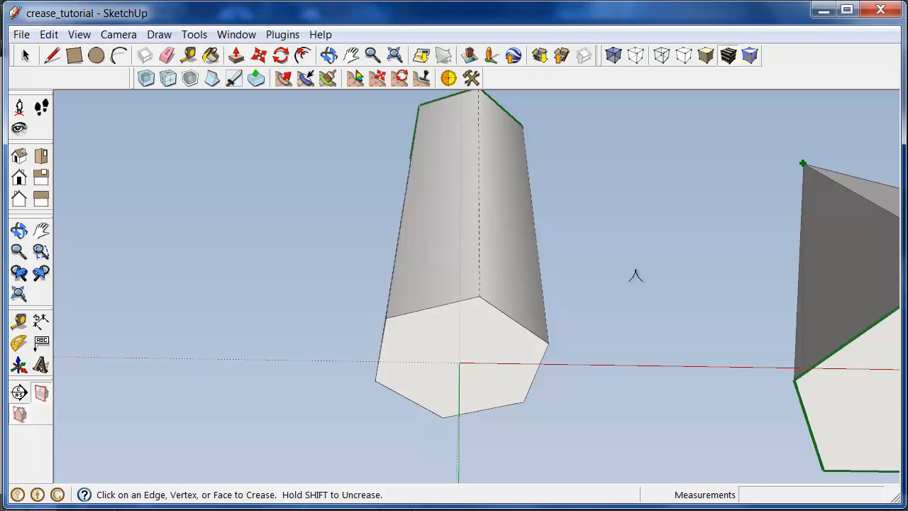
mouse_move(607, 283)
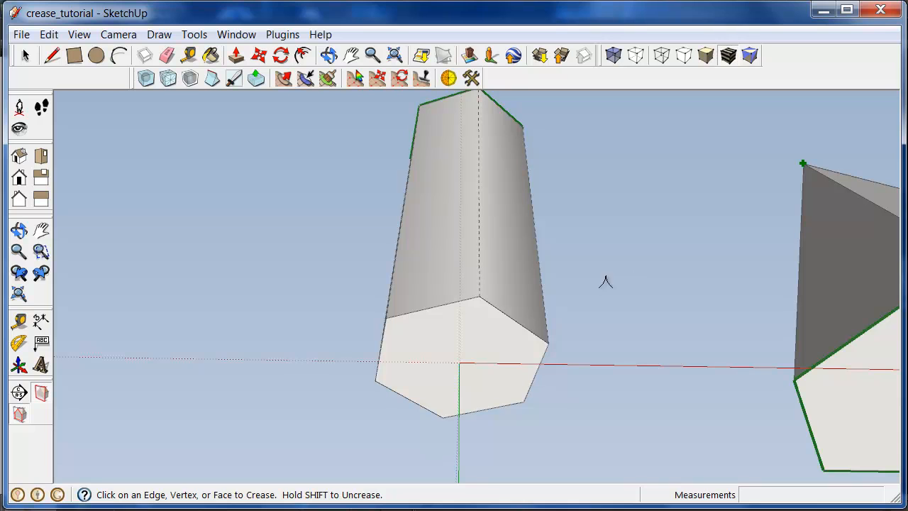
left_click(506, 220)
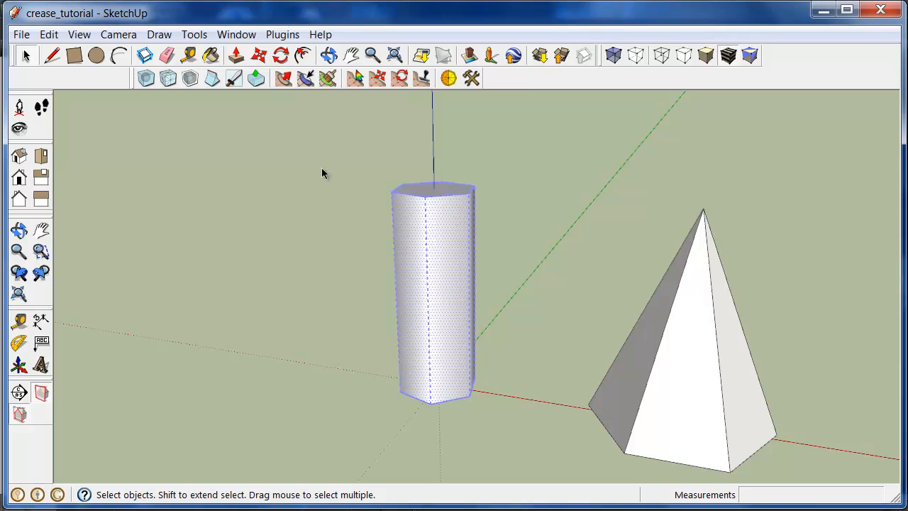
Crease a single sloping edge of the pyramid with the Crease Tool
left_click(146, 78)
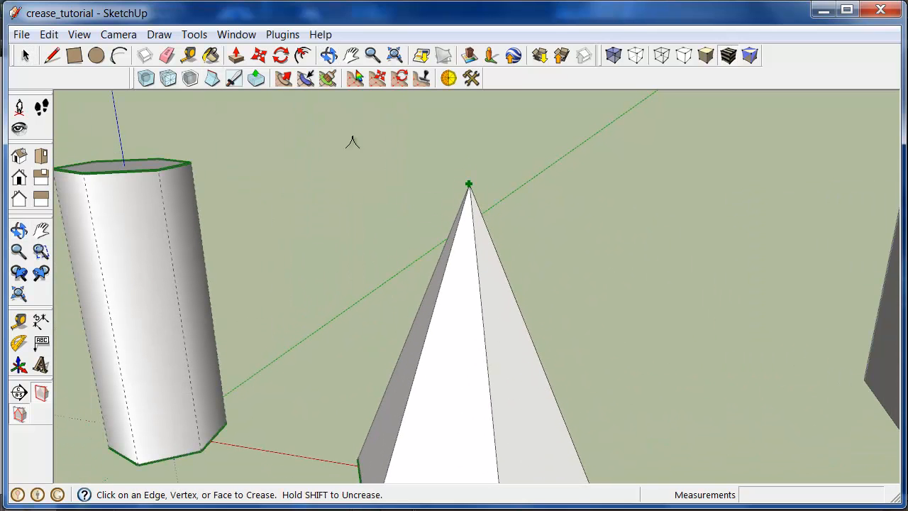
mouse_move(472, 271)
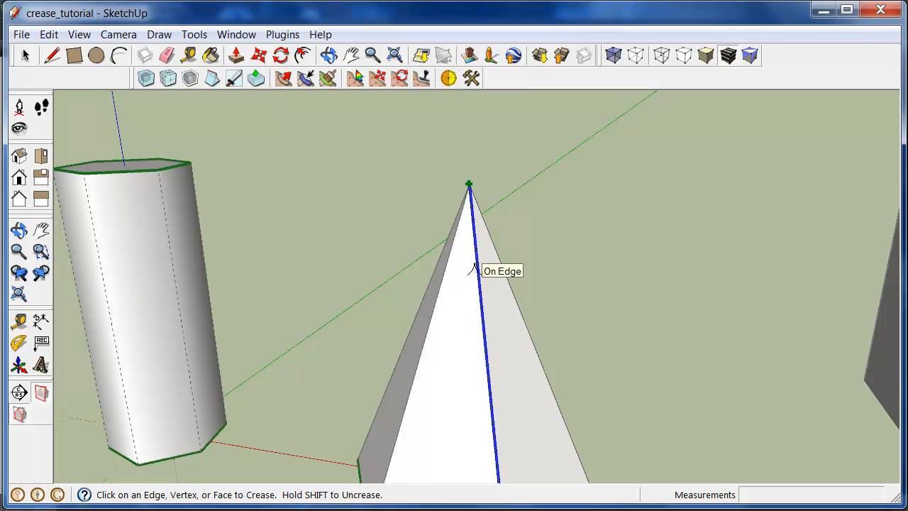
left_click(472, 277)
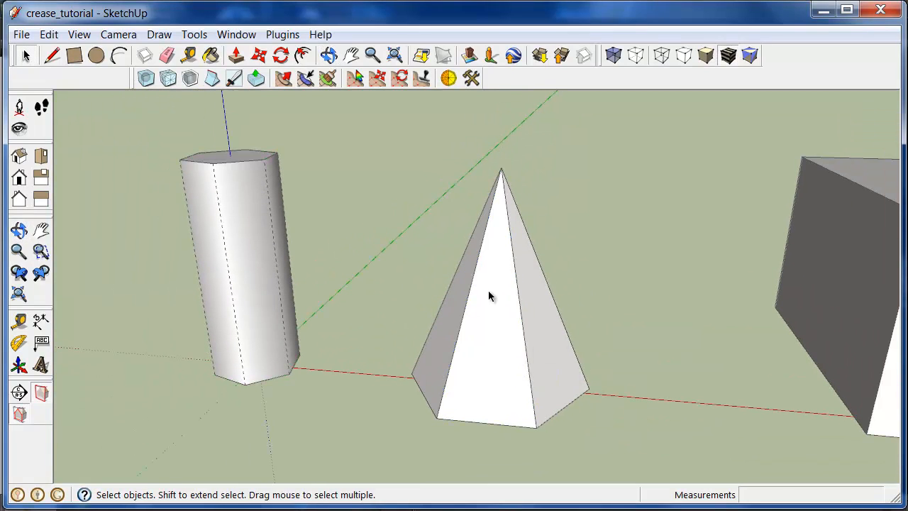
left_click(144, 79)
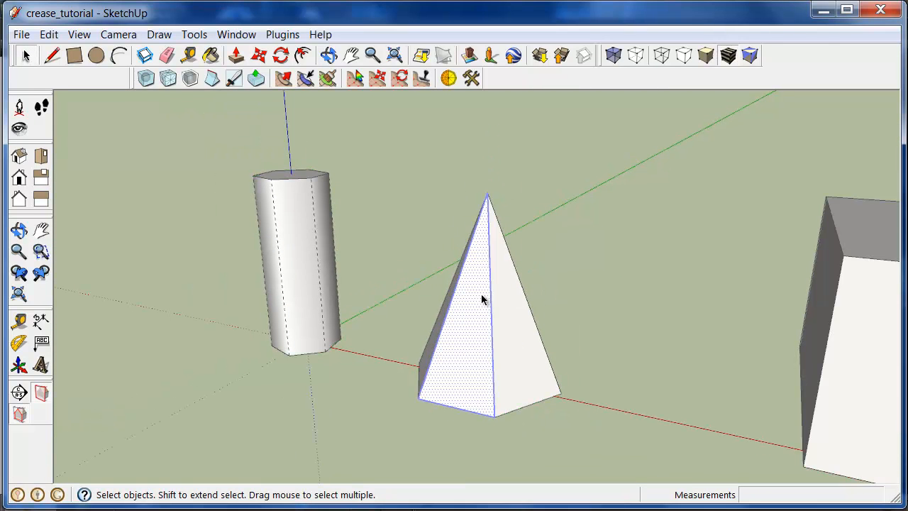
left_click(145, 79)
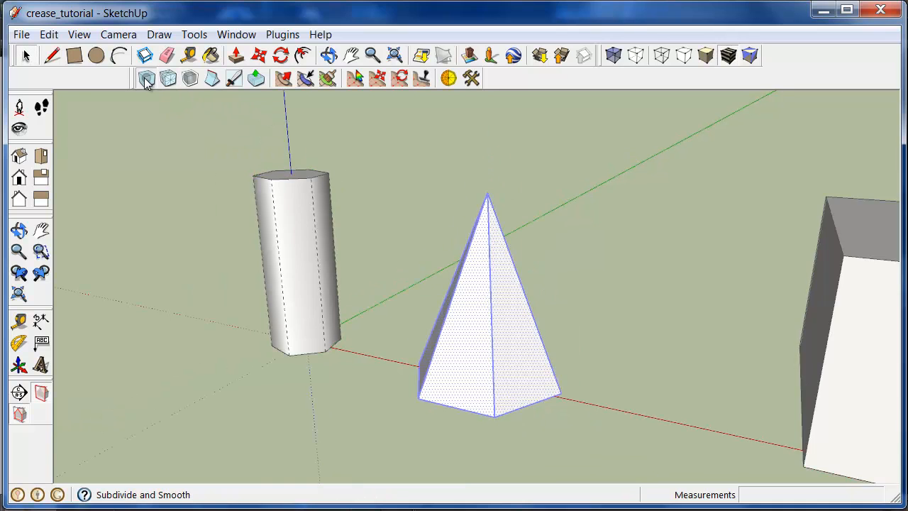
left_click(145, 78)
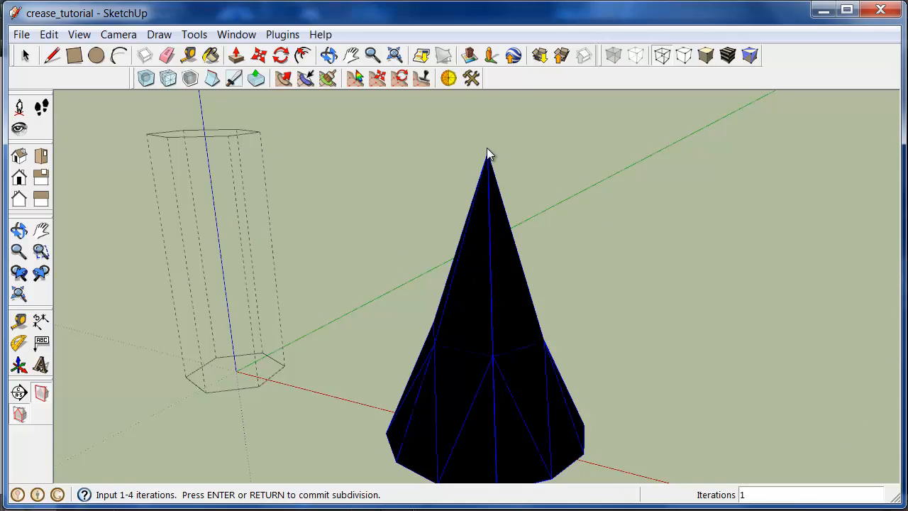
mouse_move(494, 167)
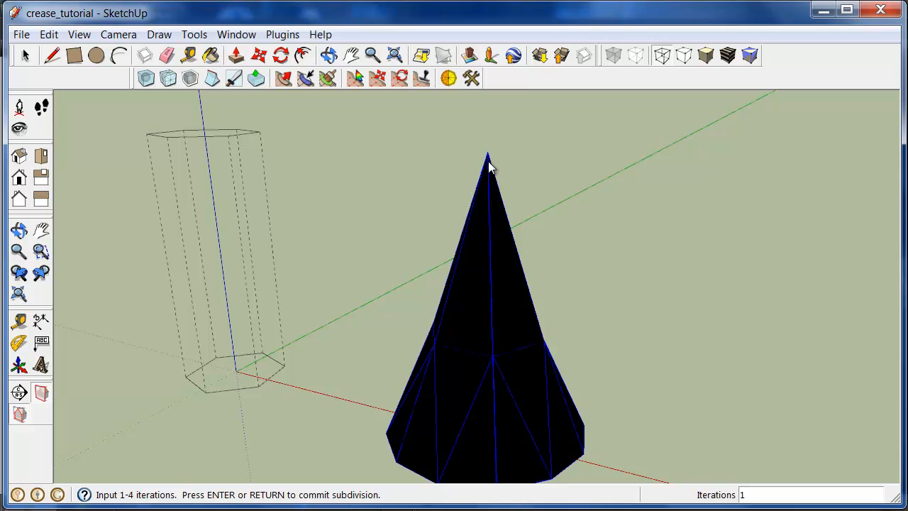
mouse_move(540, 199)
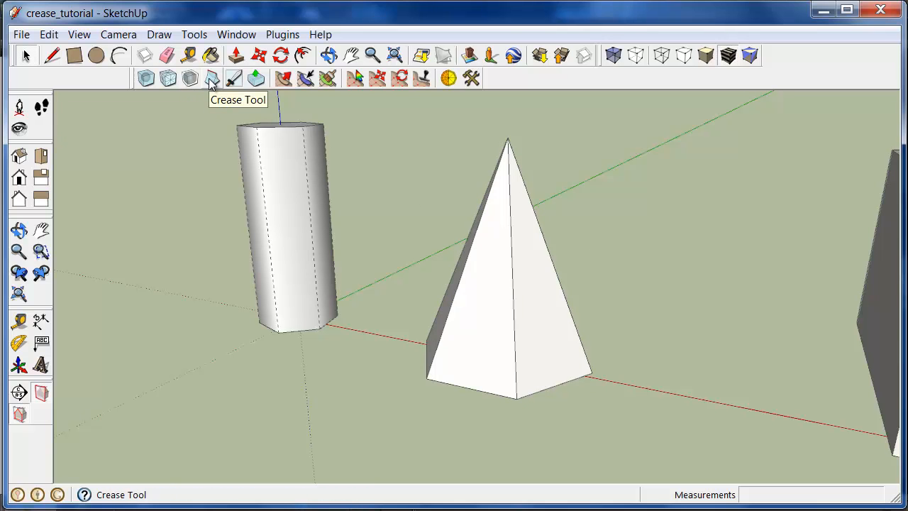
left_click(211, 78)
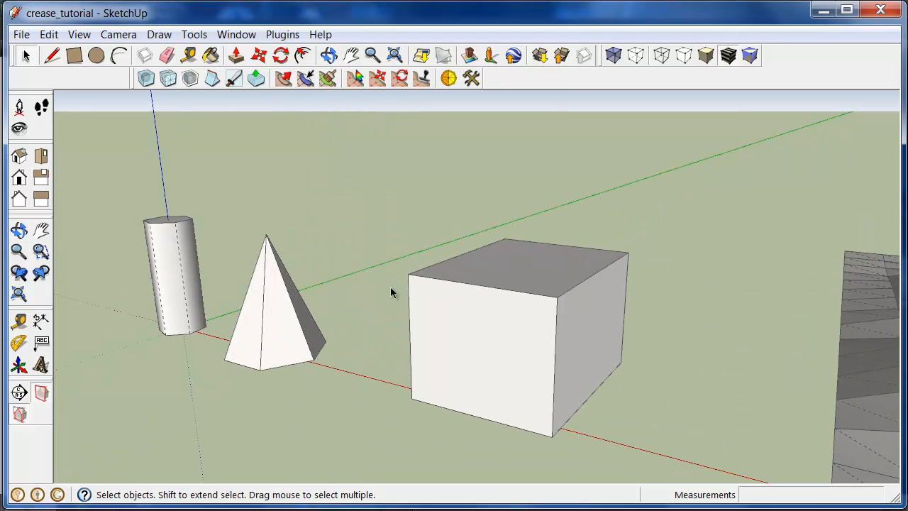
mouse_move(482, 283)
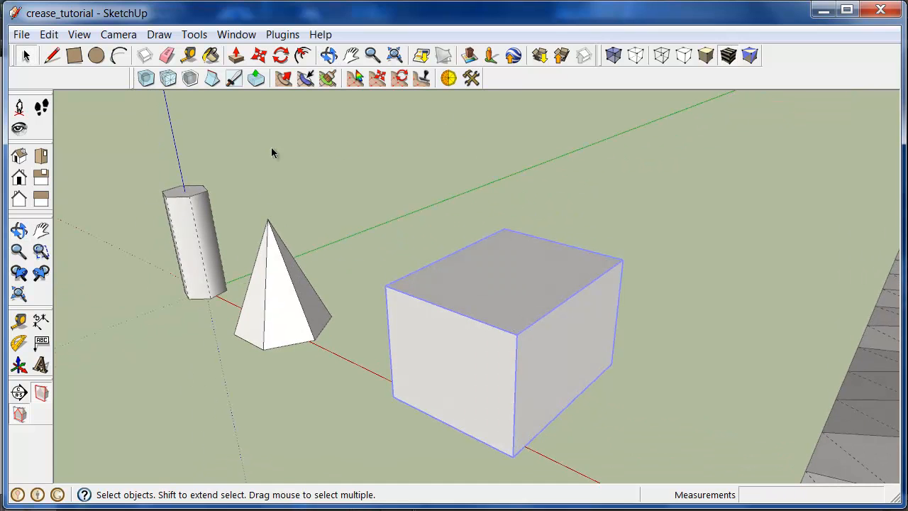
mouse_move(147, 78)
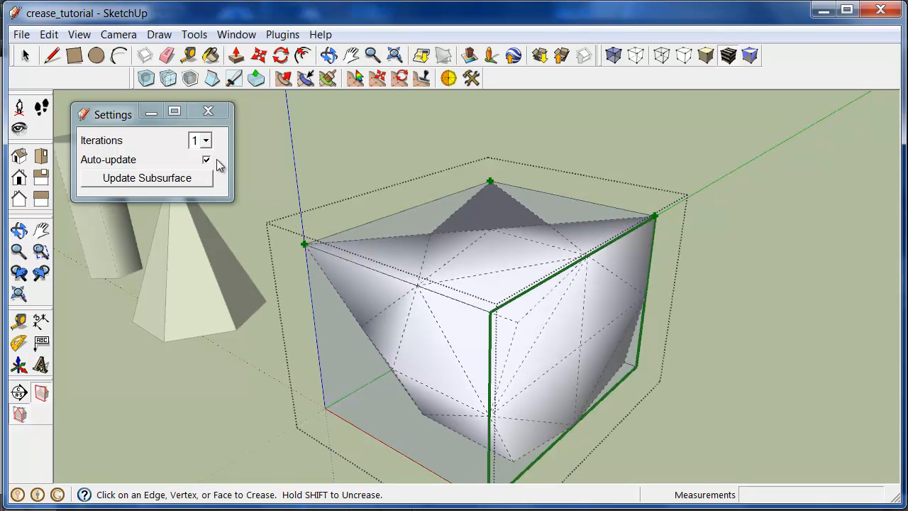
Raise the box's subdivision from two to three iterations and crease its top edge
left_click(206, 139)
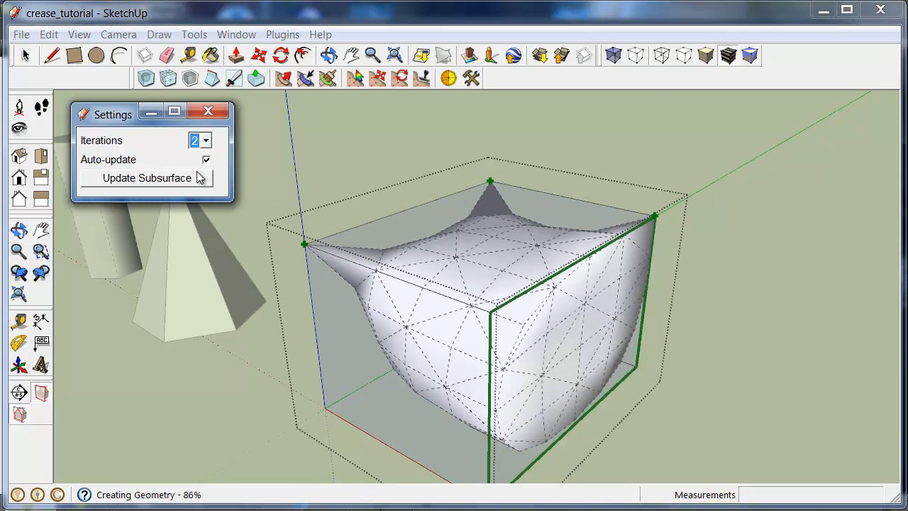
left_click(205, 140)
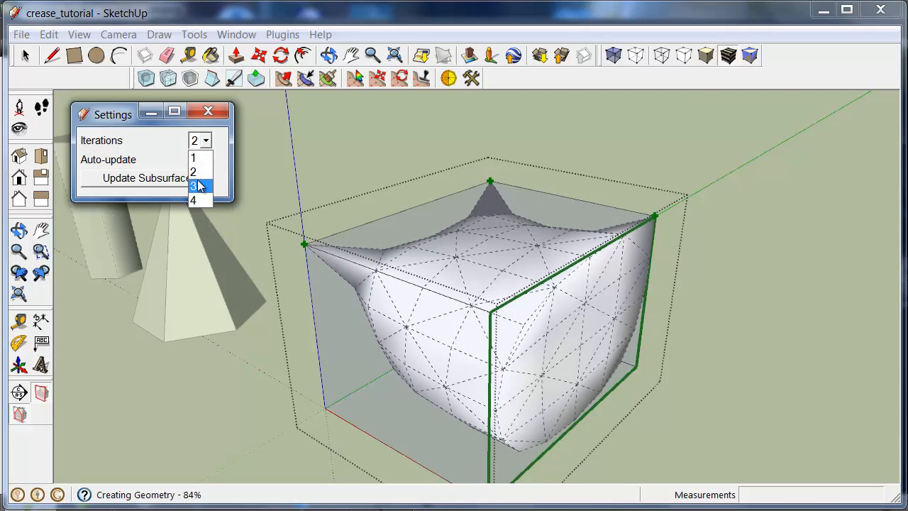
left_click(195, 187)
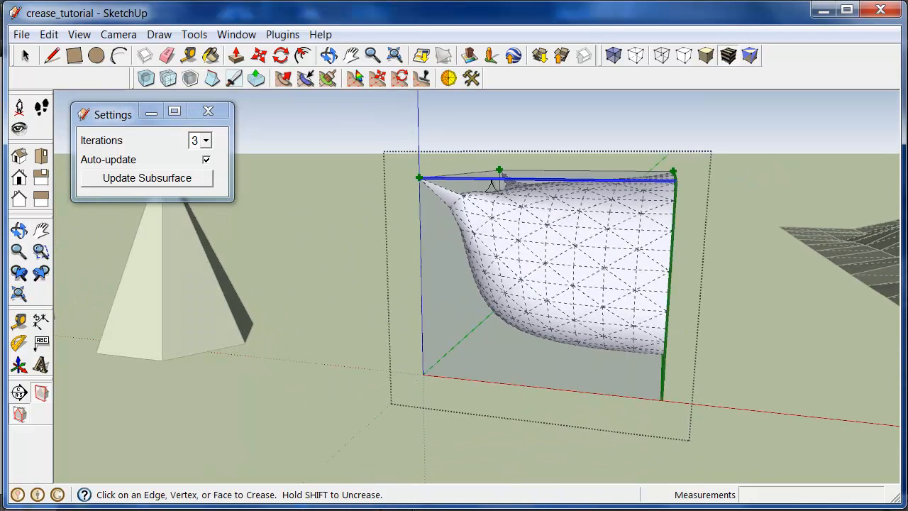
left_click(147, 178)
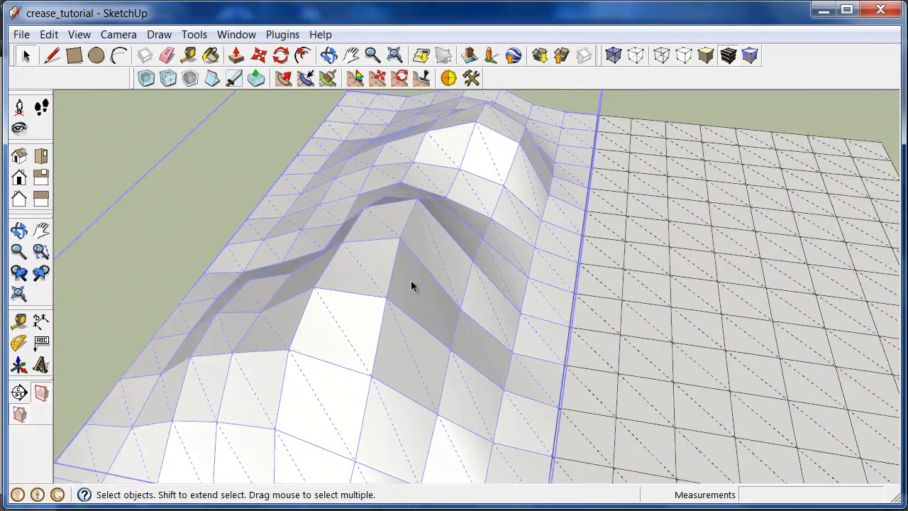
Pull back to view the whole landscape mesh beside the flat grid
left_click_drag(413, 286, 495, 283)
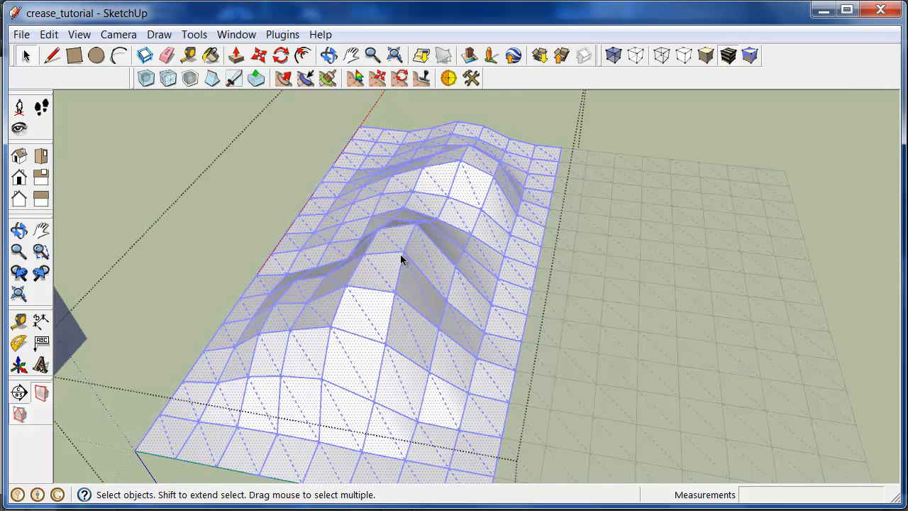
mouse_move(192, 80)
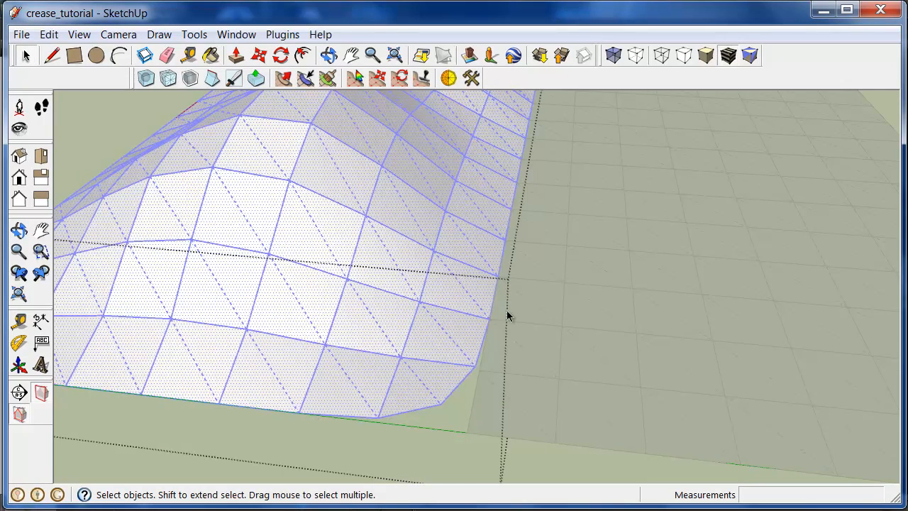
mouse_move(491, 332)
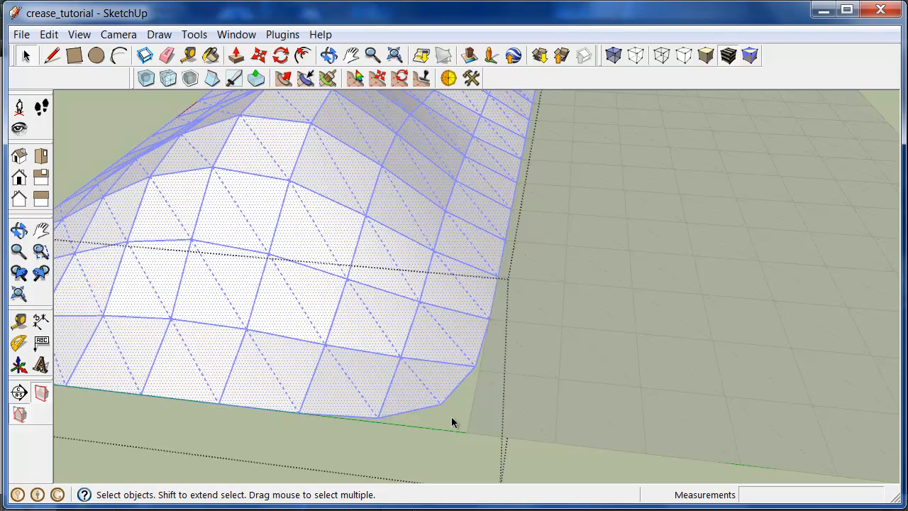
mouse_move(349, 360)
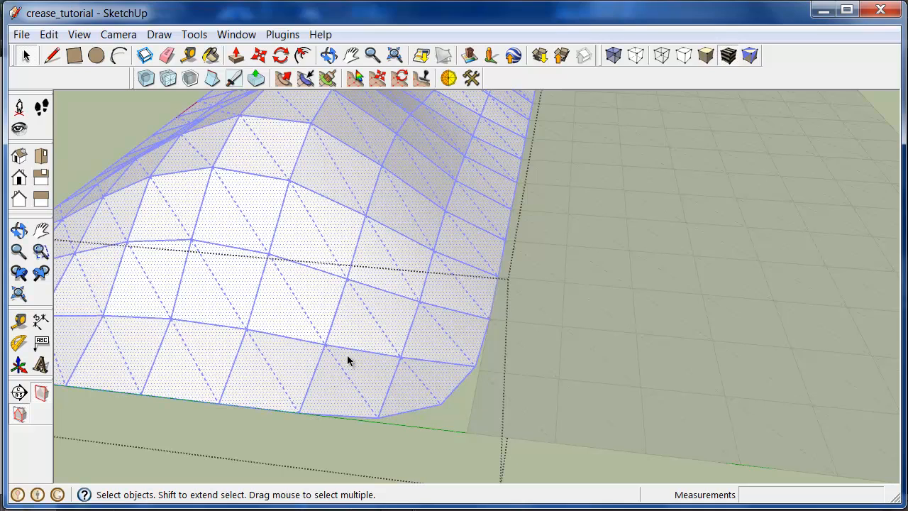
left_click(16, 229)
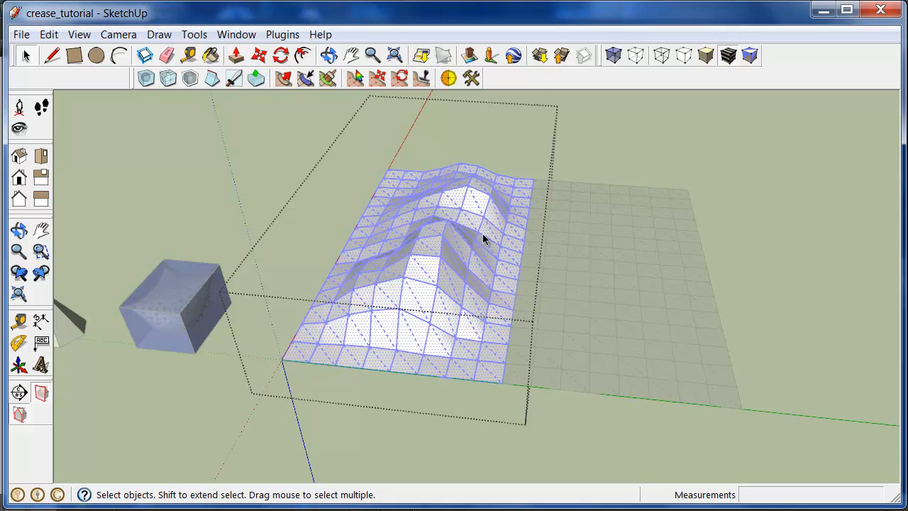
mouse_move(415, 170)
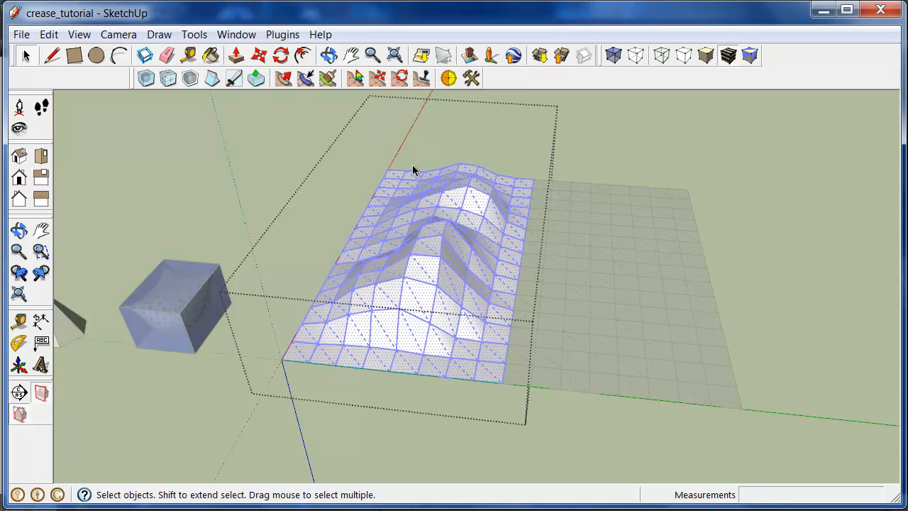
mouse_move(410, 200)
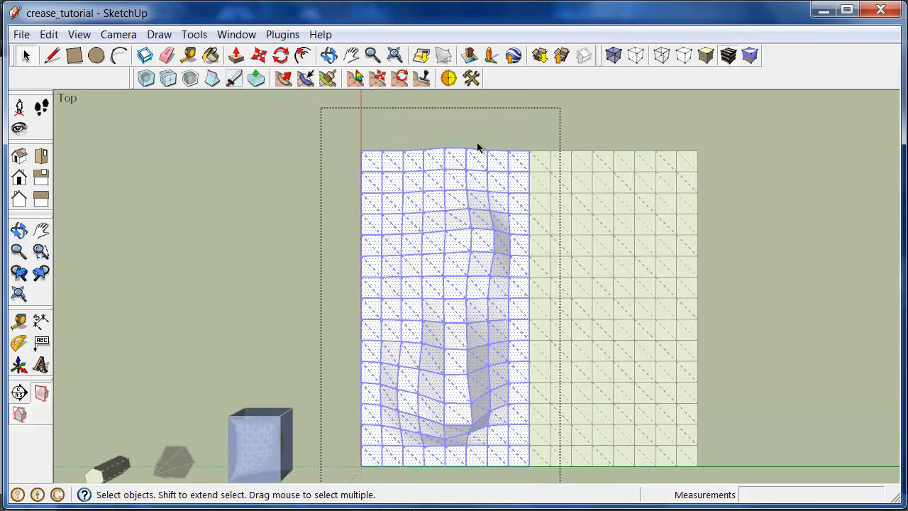
mouse_move(529, 149)
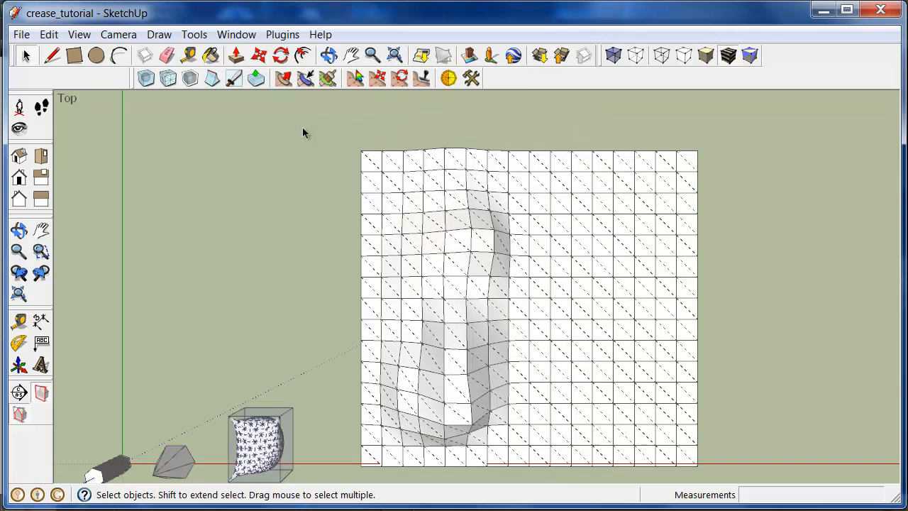
Select the landscape mesh's outer boundary edges, then orbit back to a perspective view
left_click(194, 34)
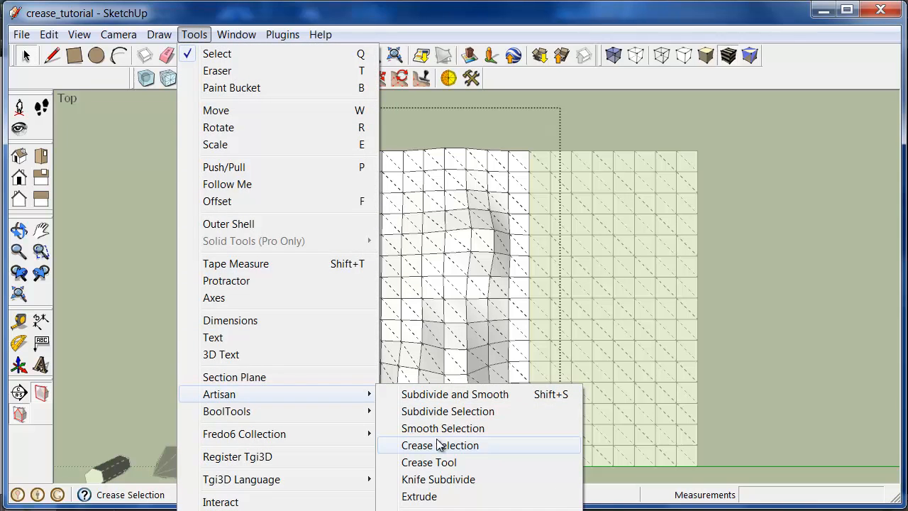
left_click(445, 445)
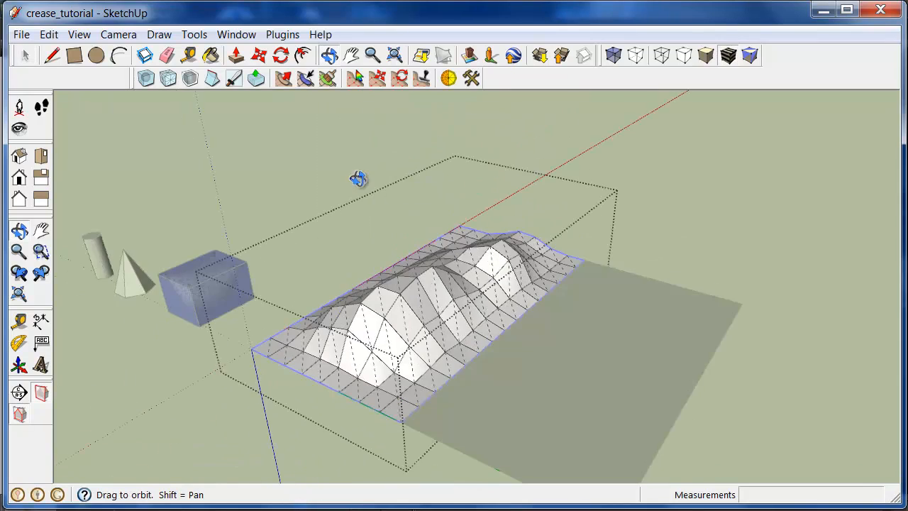
left_click_drag(358, 178, 525, 307)
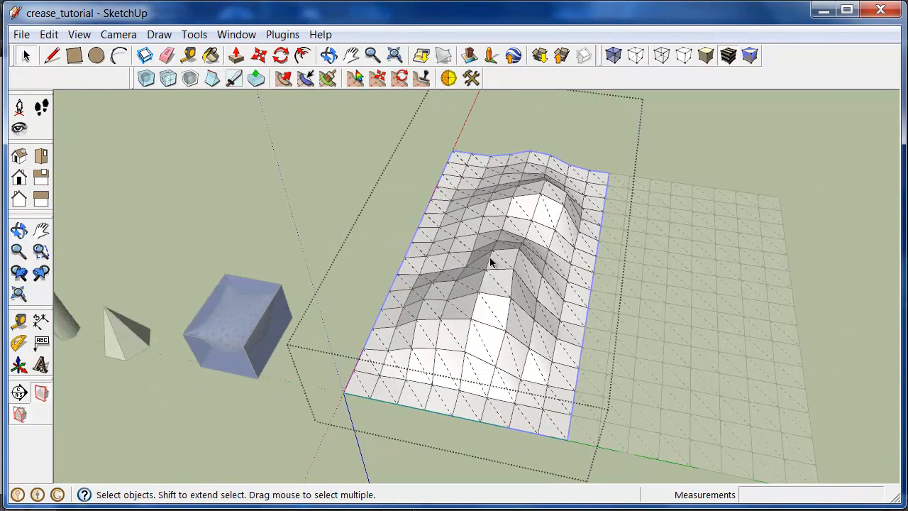
Run Artisan Crease Selection with Edges and Vertices scope, creasing 46 of each
left_click(193, 34)
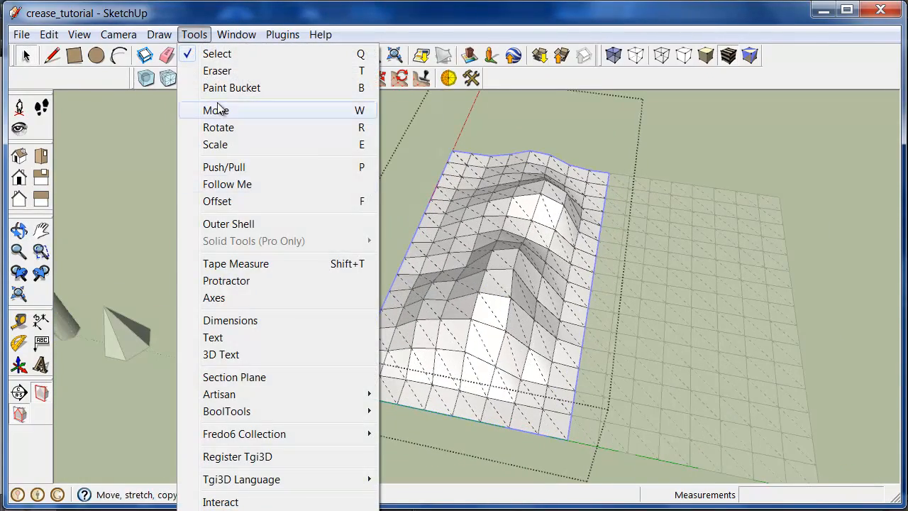
mouse_move(219, 393)
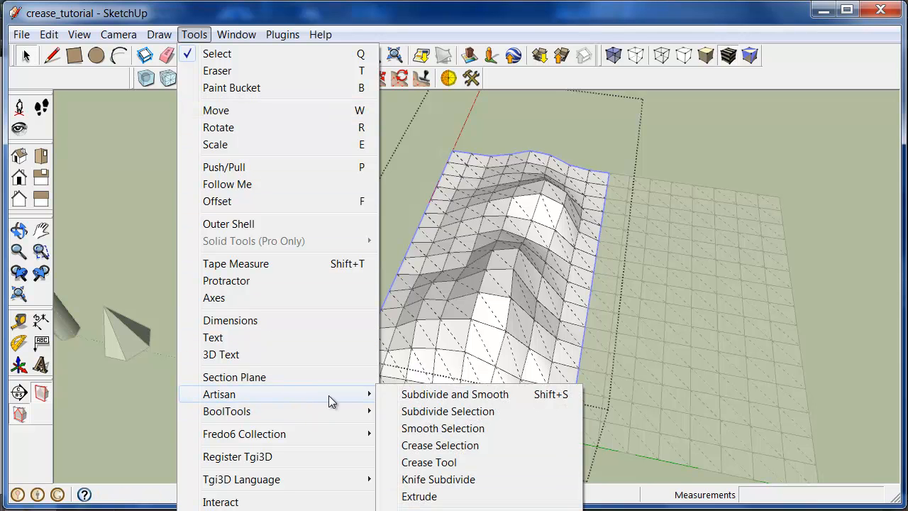
left_click(440, 446)
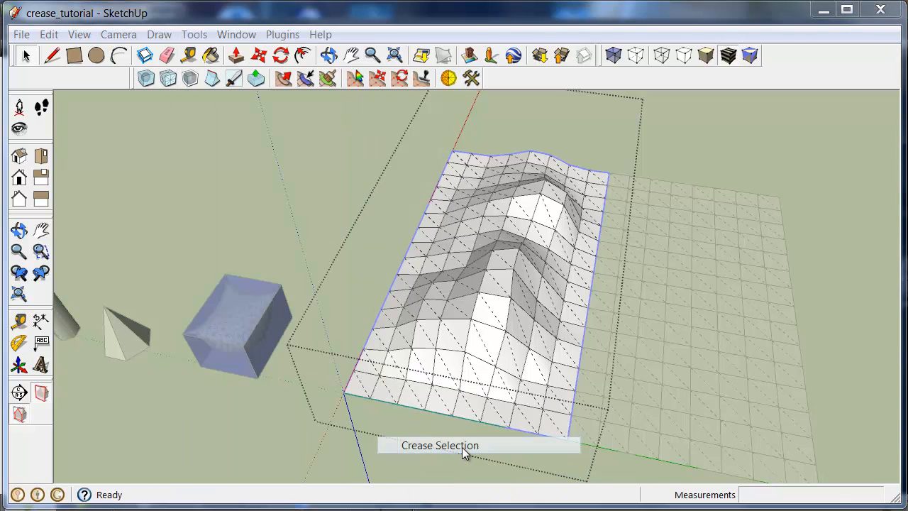
left_click(461, 446)
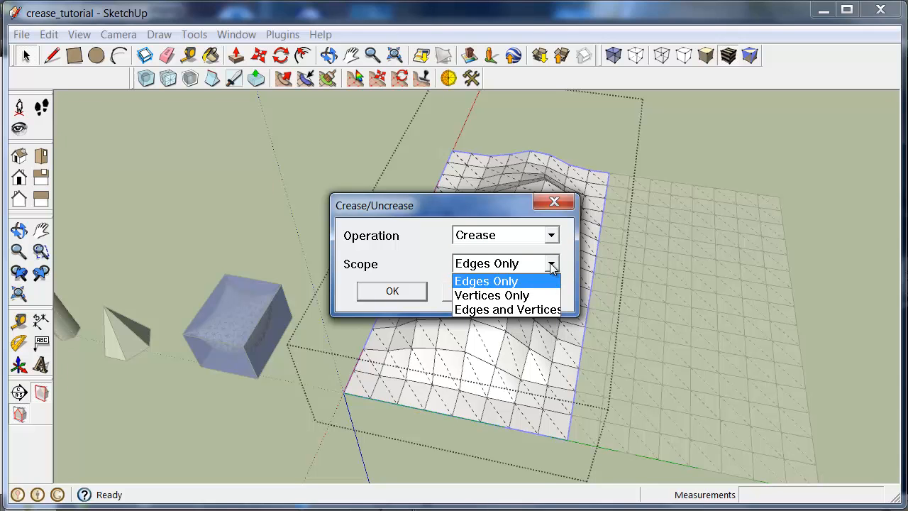
mouse_move(507, 309)
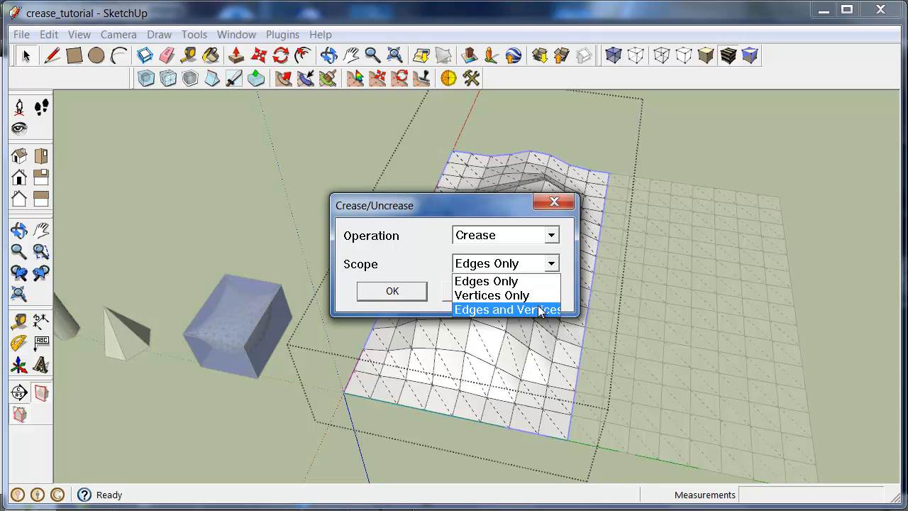
left_click(509, 309)
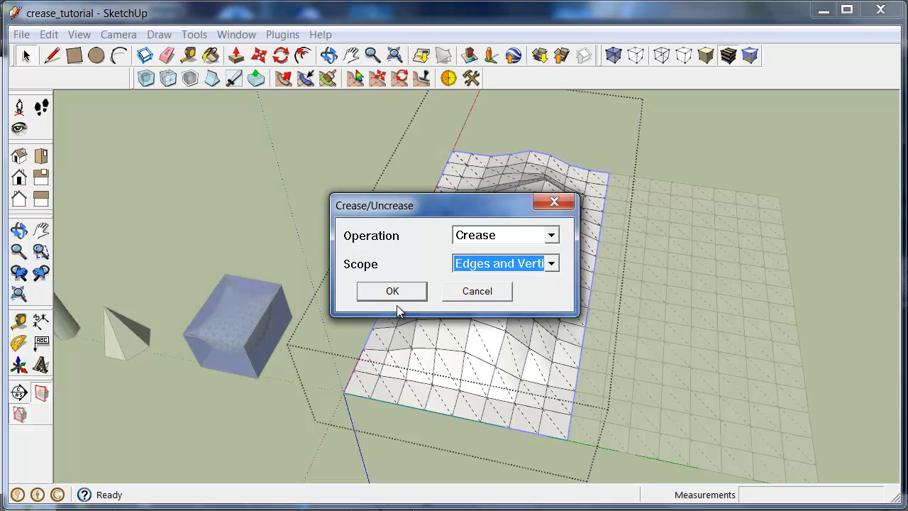
left_click(392, 291)
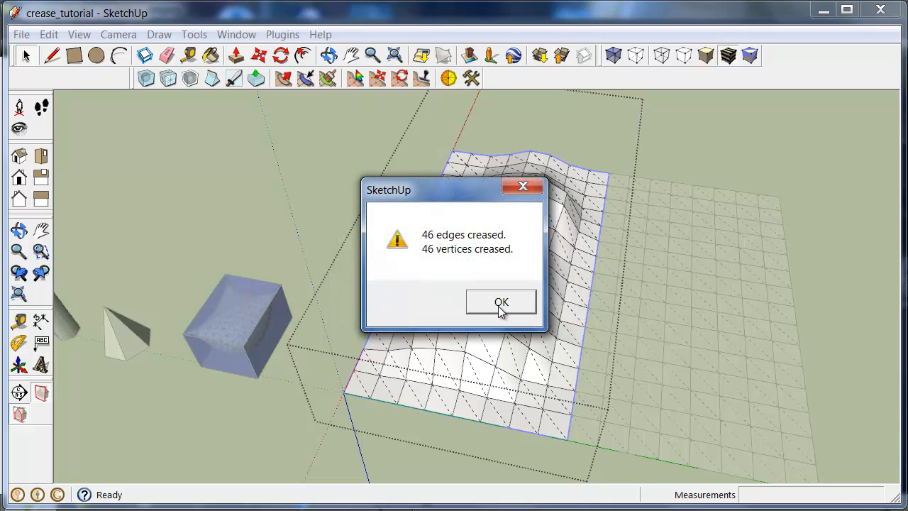
left_click(501, 301)
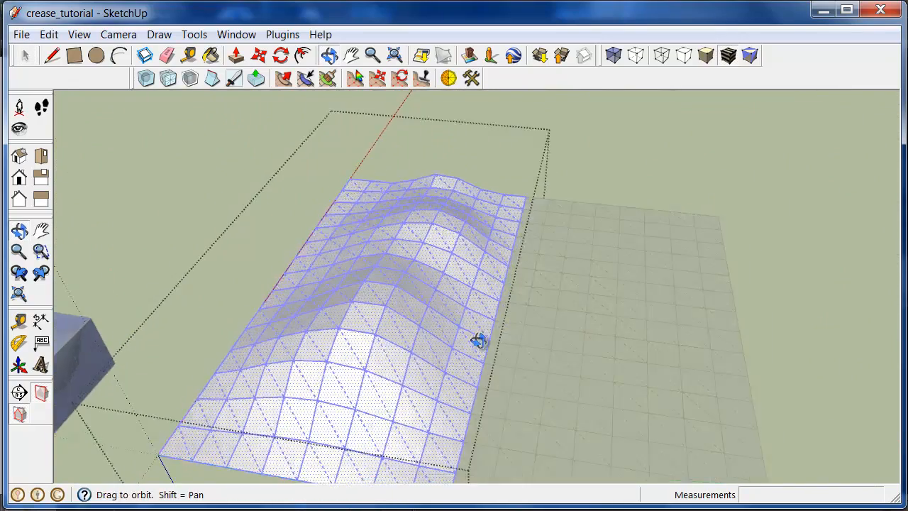
Orbit to inspect where the smoothed landscape's creased border meets the flat grid
left_click_drag(479, 340, 616, 315)
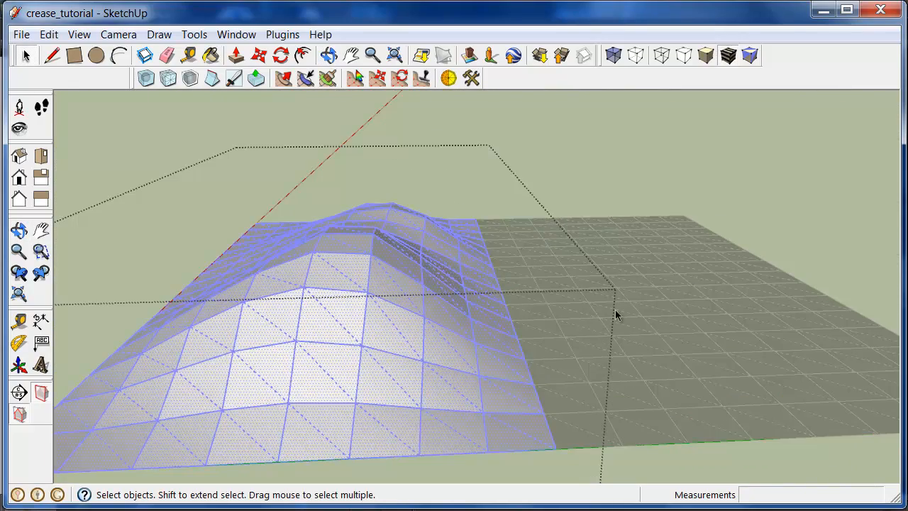